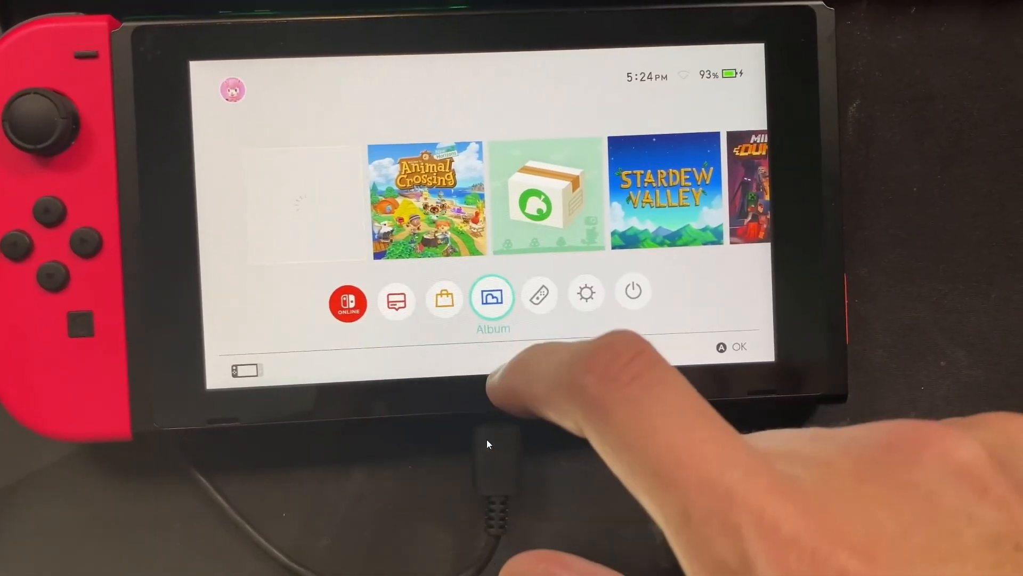
Step: Save the 'Download Tinfoil 13.0 NSP Now!' file from the tinfoil.io Download page
{"action": "left_click", "coordinate": [492, 295]}
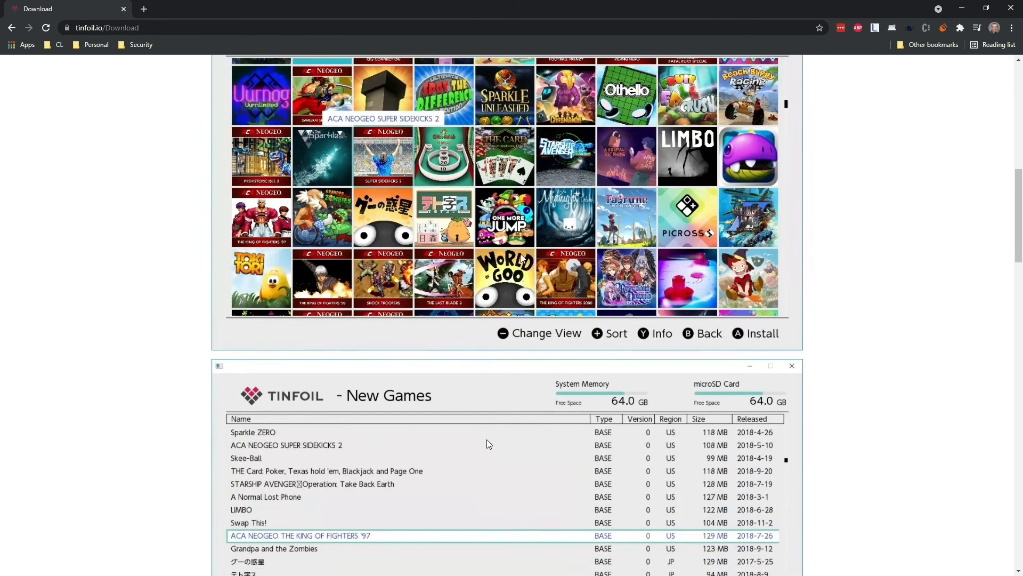
{"action": "scroll", "scroll_direction": "down", "scroll_amount": 3}
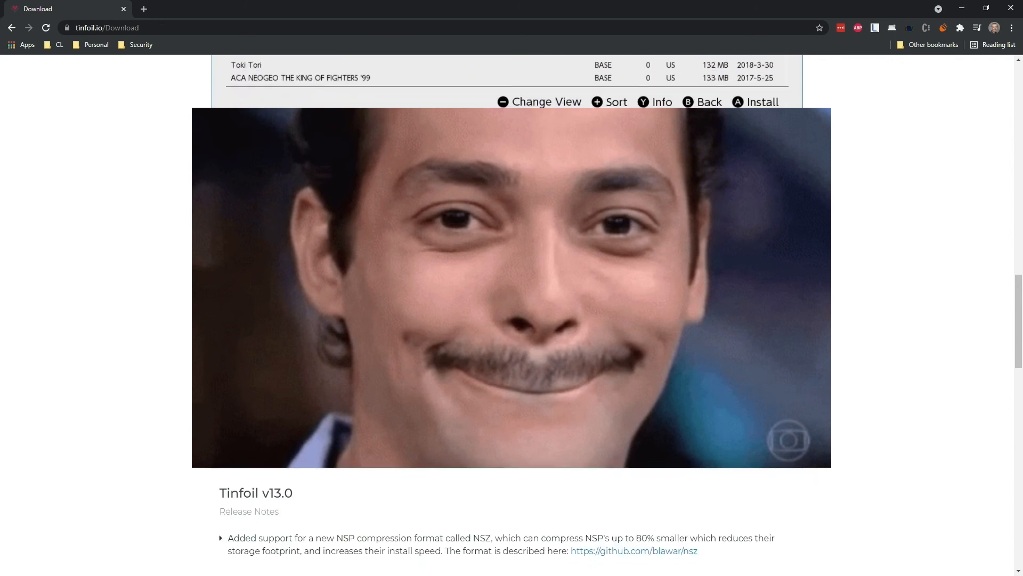
{"action": "scroll", "scroll_direction": "down", "scroll_amount": 3}
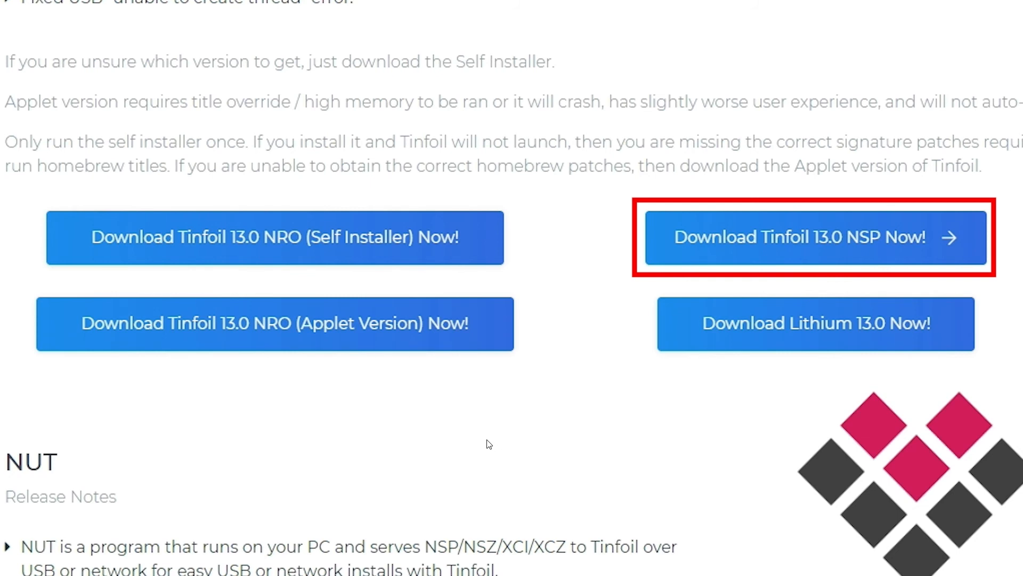
{"action": "right_click", "coordinate": [235, 283]}
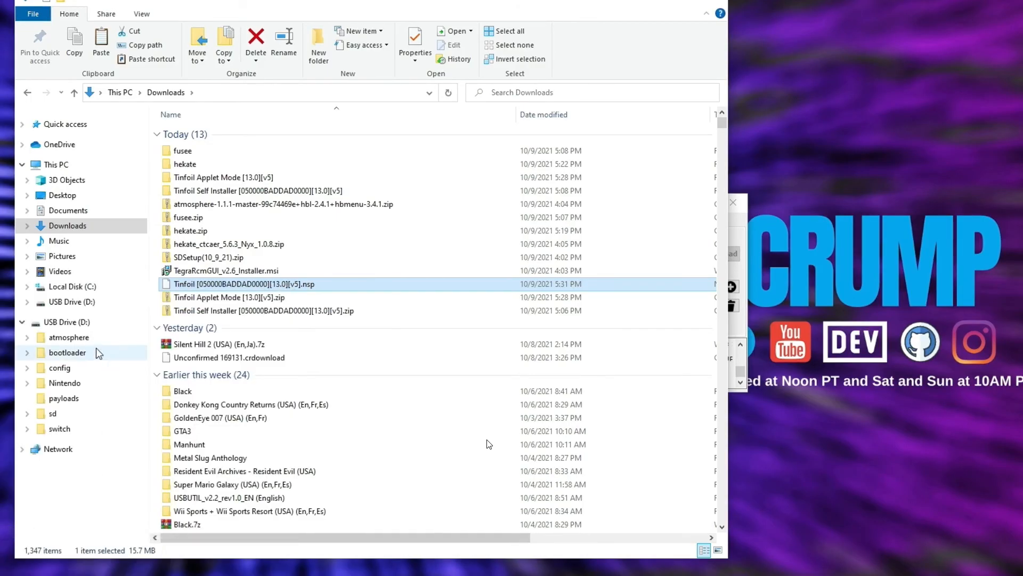
Step: Show the root of USB Drive (D:), the Switch SD card
{"action": "left_click", "coordinate": [66, 321]}
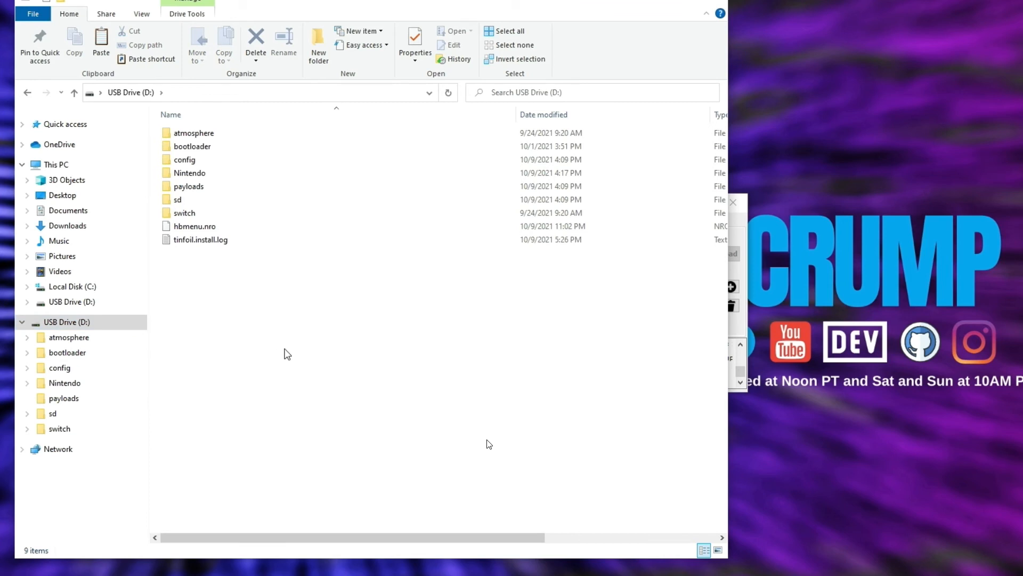
{"action": "mouse_move", "coordinate": [426, 344]}
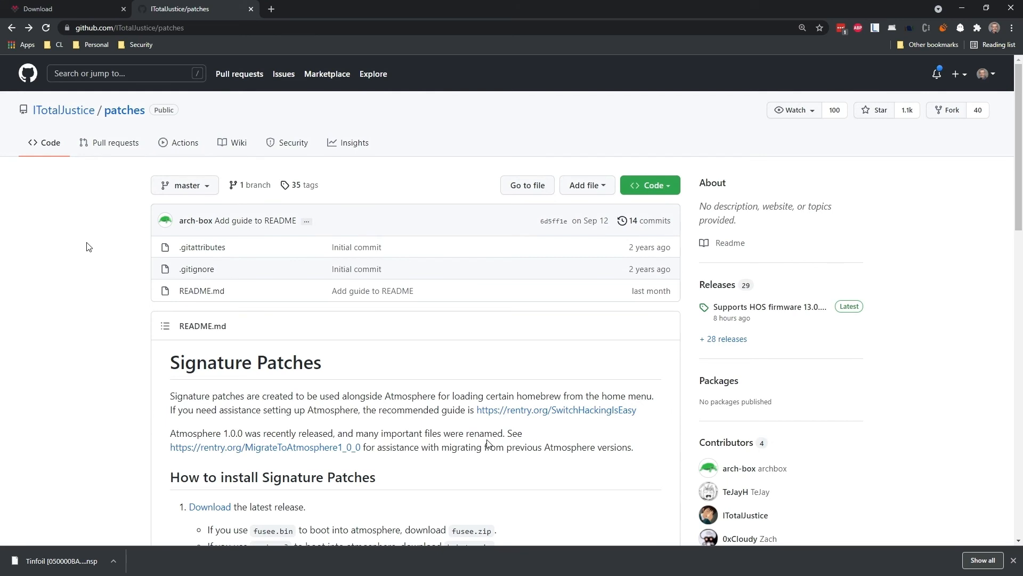
Step: From the ITotalJustice/patches README, reach the latest release and download hekate.zip from its Assets
{"action": "scroll", "scroll_direction": "down", "scroll_amount": 3}
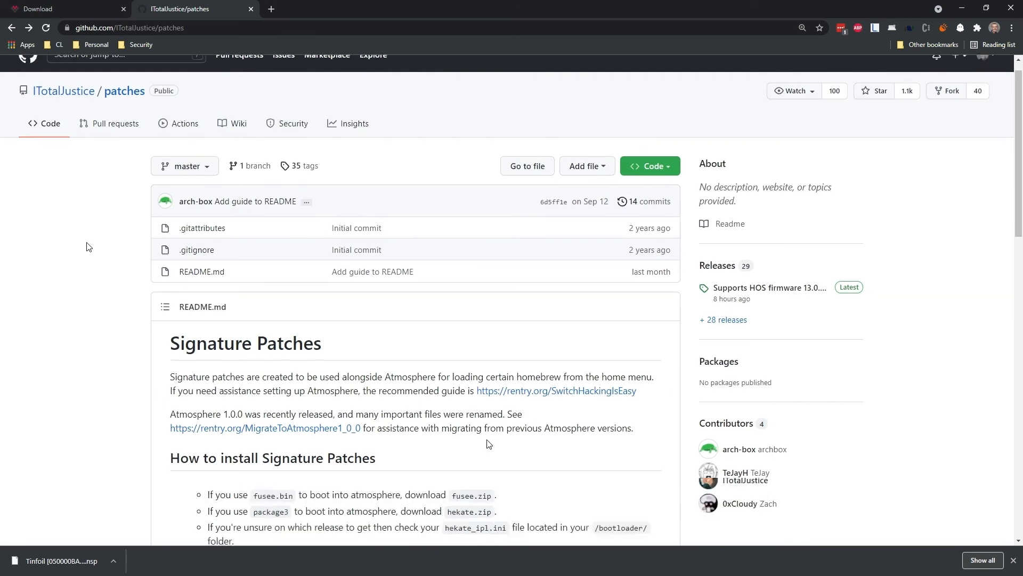
{"action": "scroll", "scroll_direction": "down", "scroll_amount": 3}
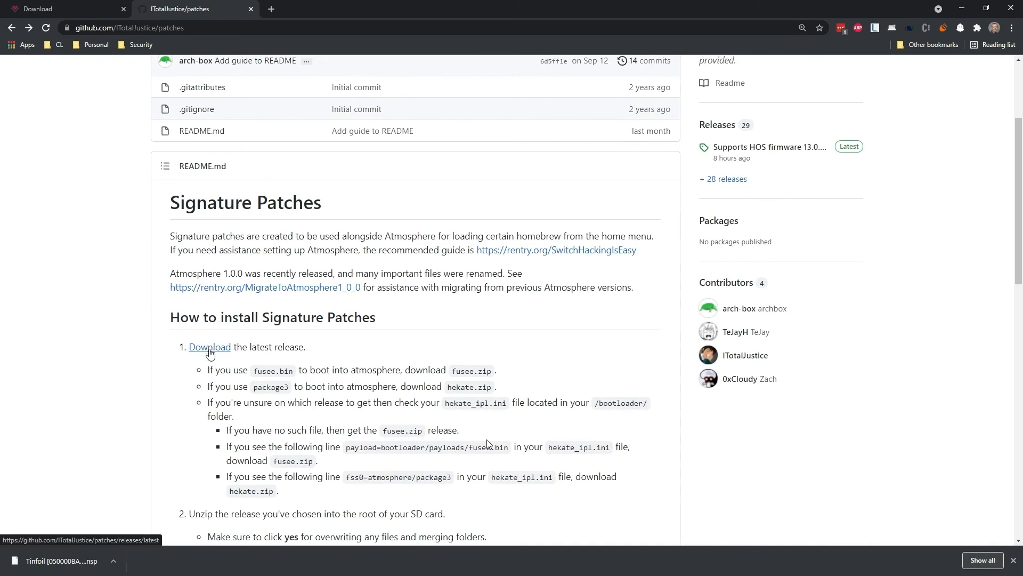
{"action": "left_click", "coordinate": [210, 347]}
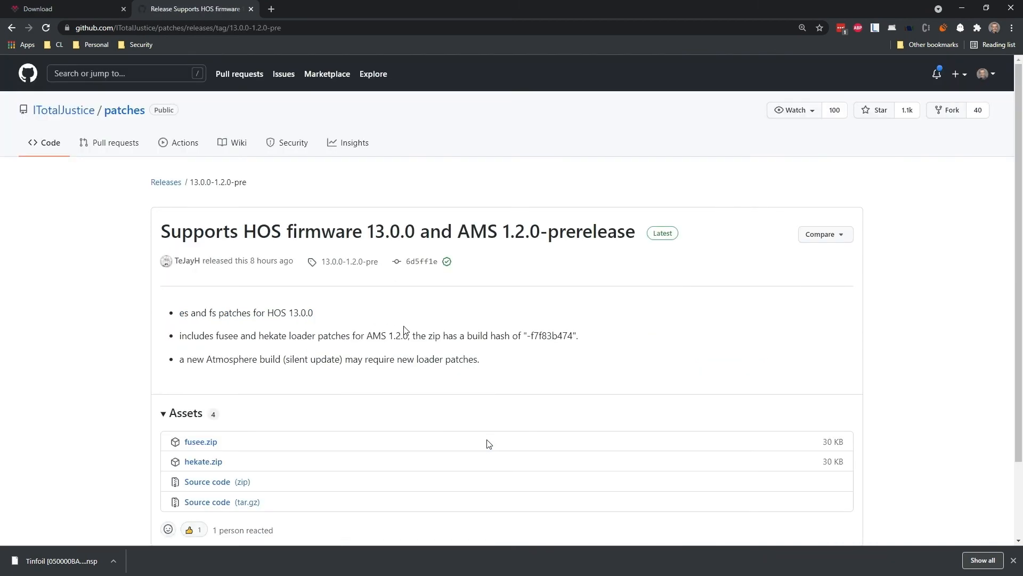
{"action": "scroll", "scroll_direction": "down", "scroll_amount": 3}
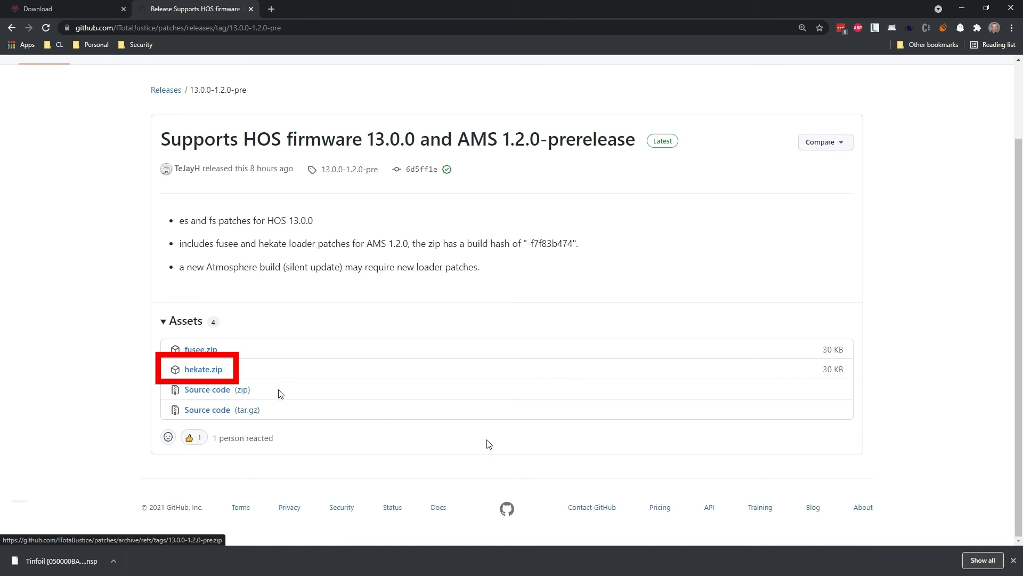
{"action": "left_click", "coordinate": [202, 369]}
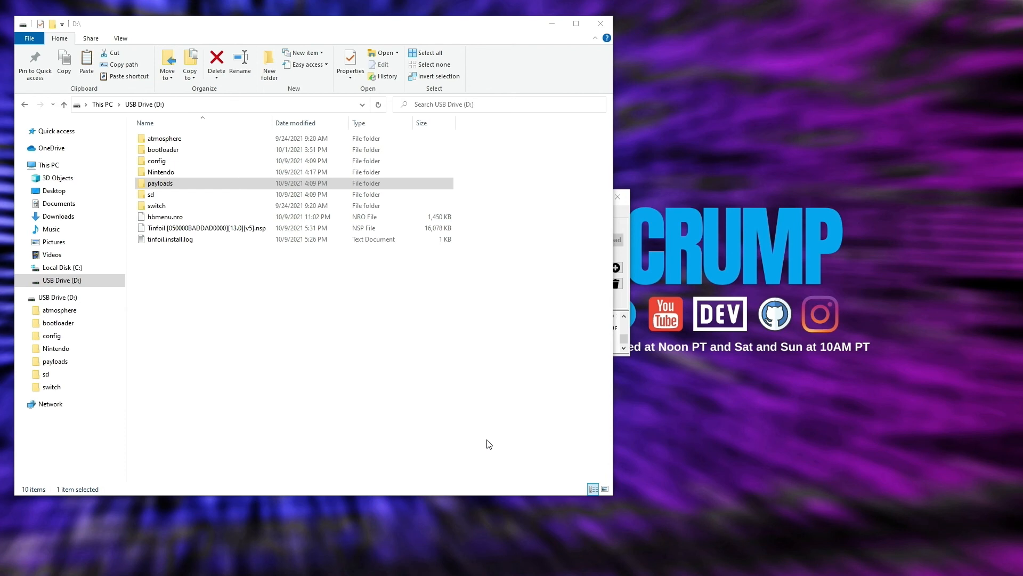
Step: Inside the SD card's bootloader folder, open hekate_ipl.ini with Code
{"action": "left_click", "coordinate": [163, 149]}
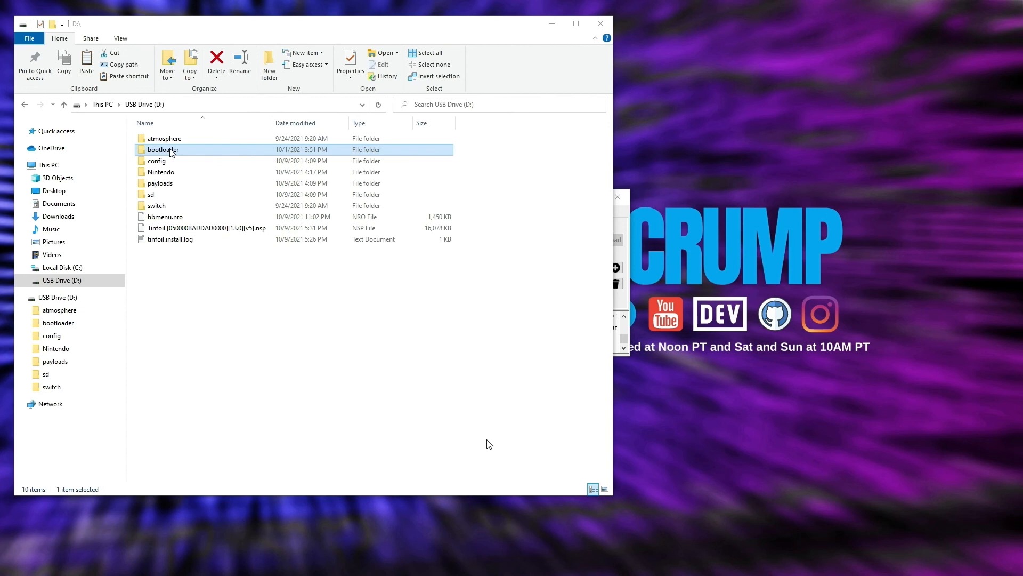
{"action": "double_click", "coordinate": [162, 149]}
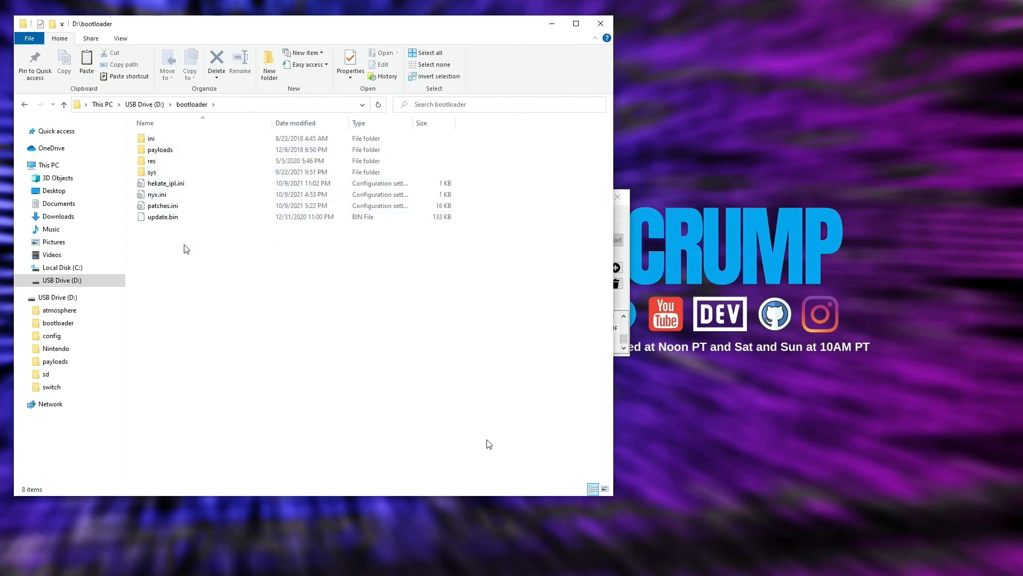
{"action": "right_click", "coordinate": [166, 182]}
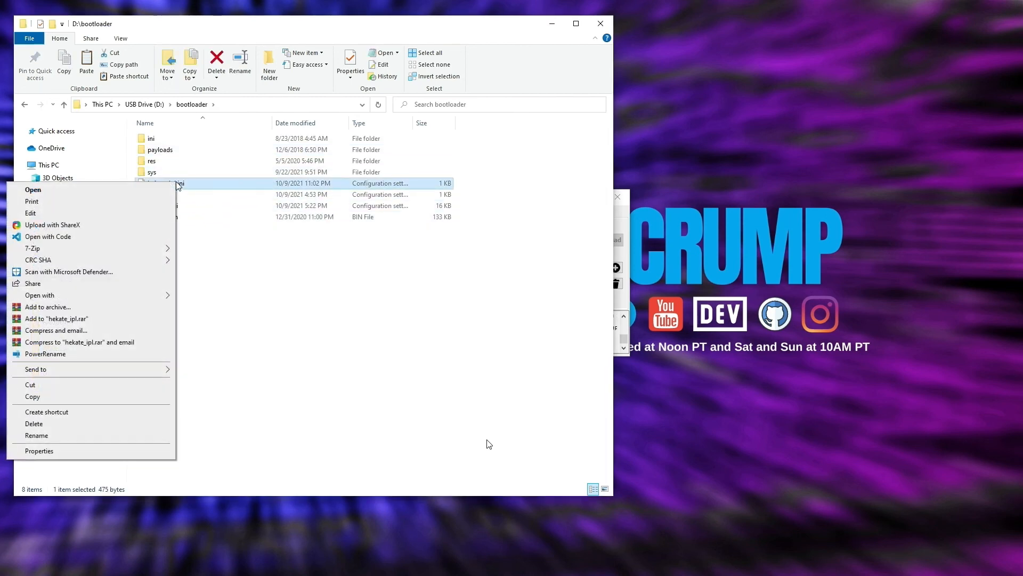
{"action": "left_click", "coordinate": [48, 237]}
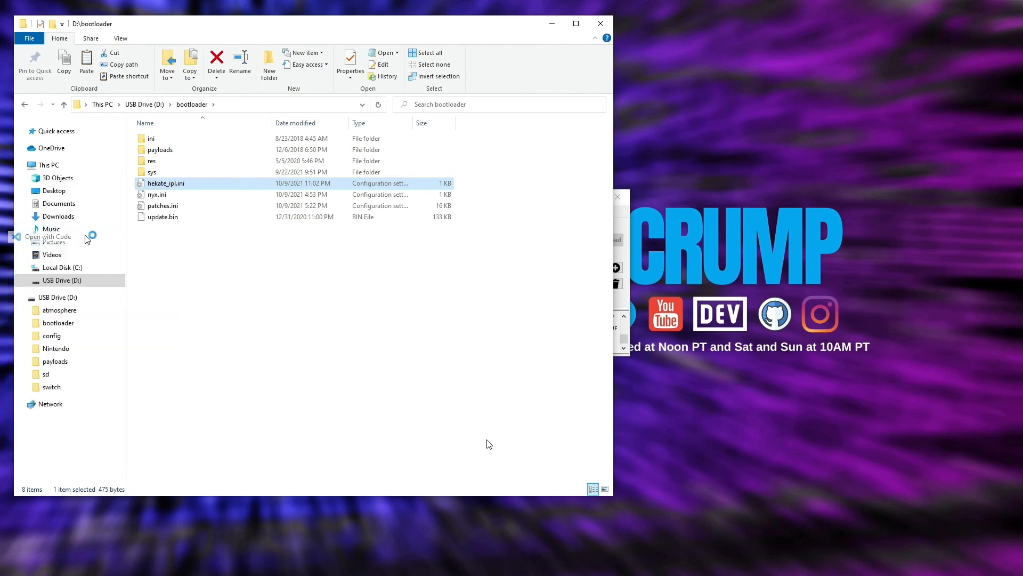
{"action": "mouse_move", "coordinate": [274, 274]}
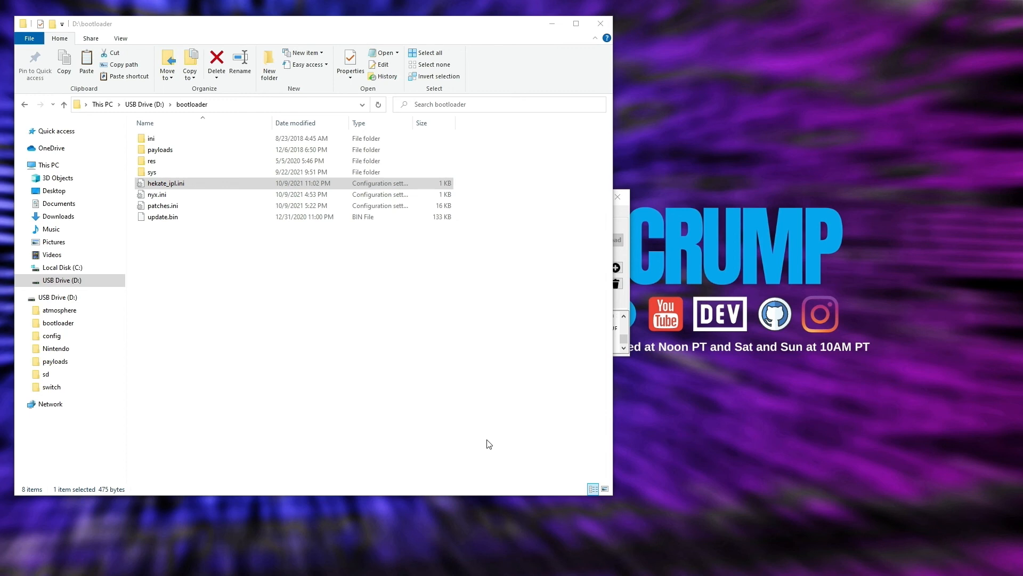
{"action": "double_click", "coordinate": [165, 182]}
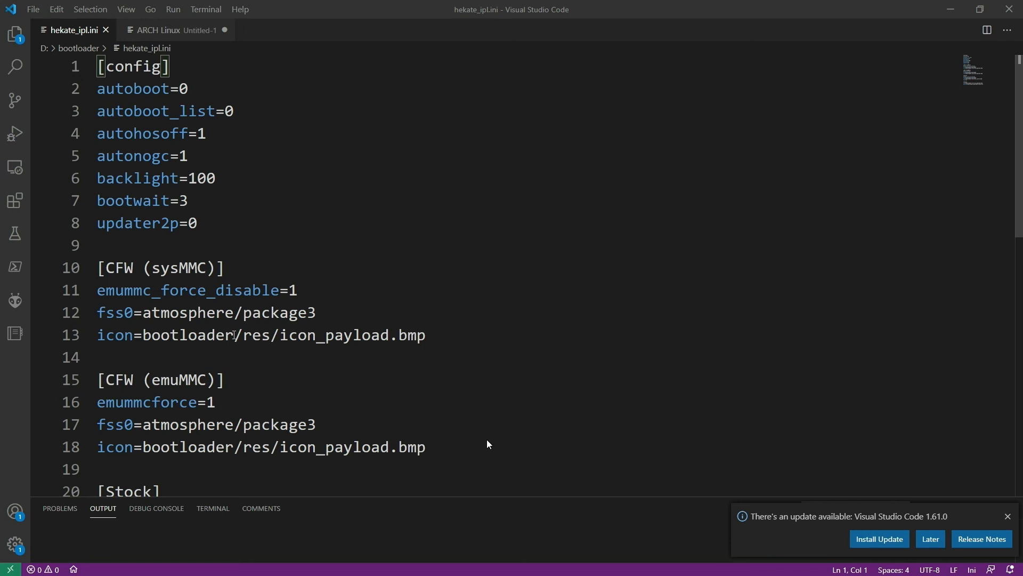
{"action": "mouse_move", "coordinate": [338, 311]}
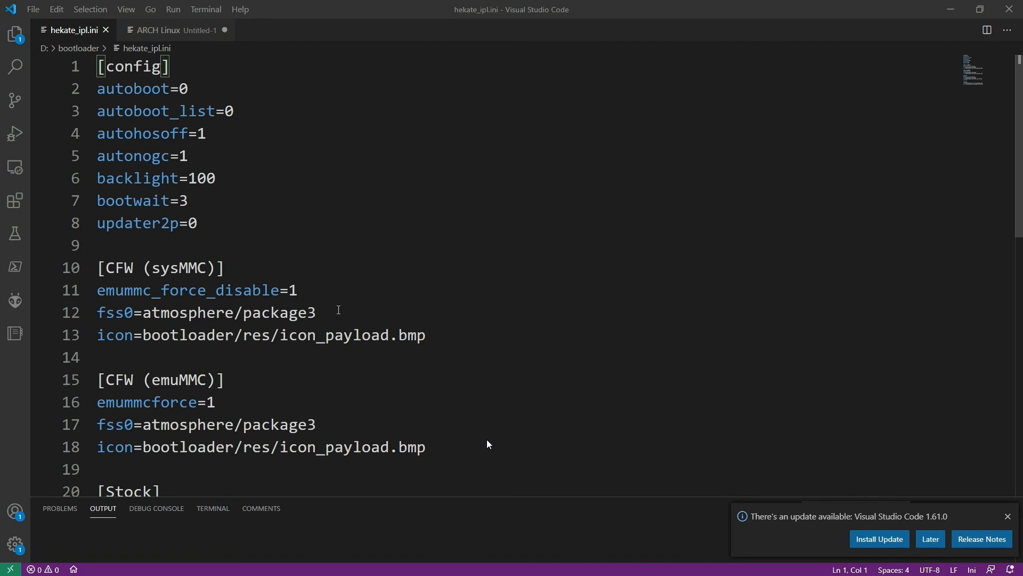
Step: Insert a kip1patch=nosigchk line right after the sysMMC fss0 line
{"action": "key", "text": "Enter"}
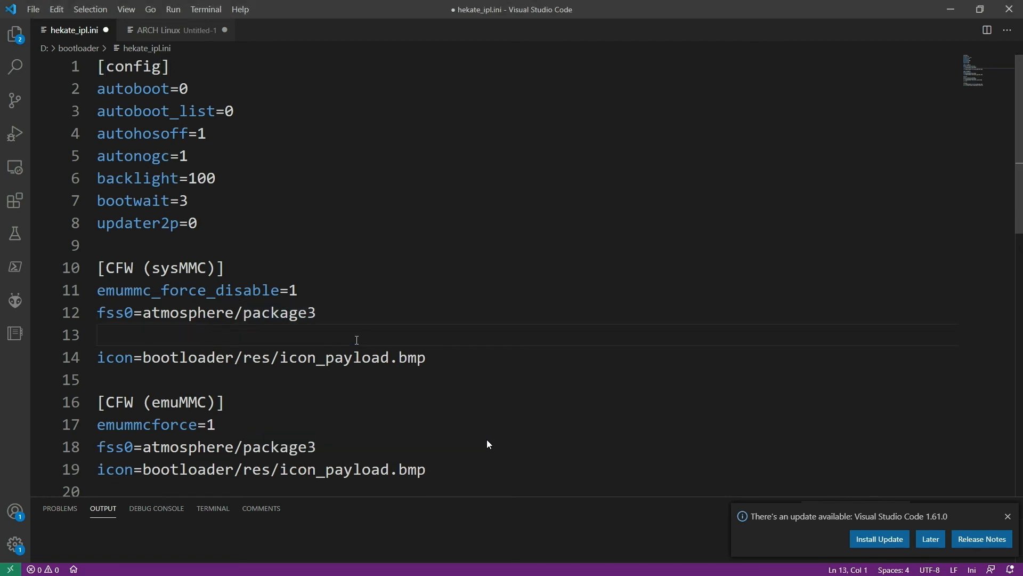
{"action": "type", "text": "kip1patch=nosigchk"}
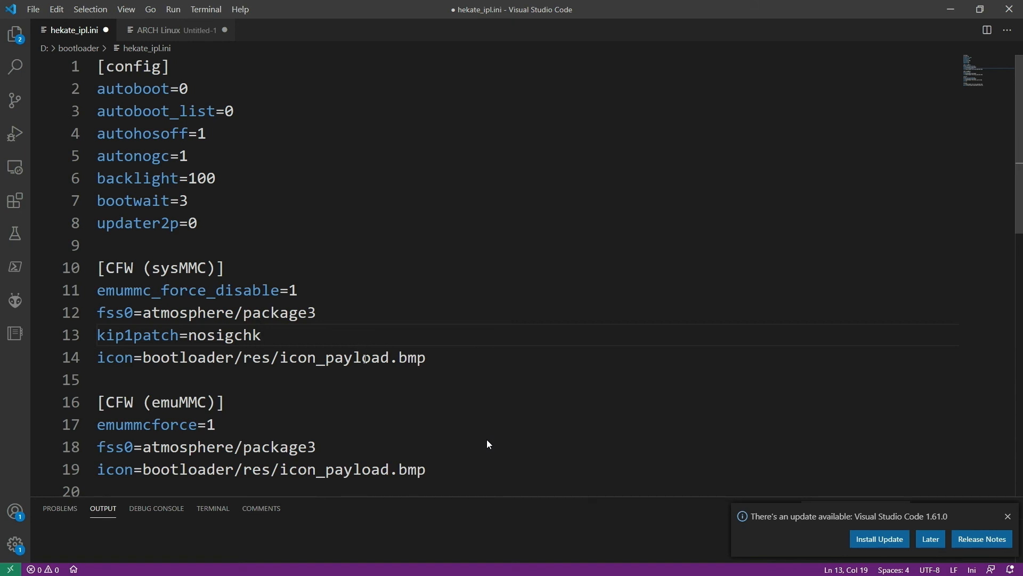
{"action": "scroll", "scroll_direction": "down", "scroll_amount": 3}
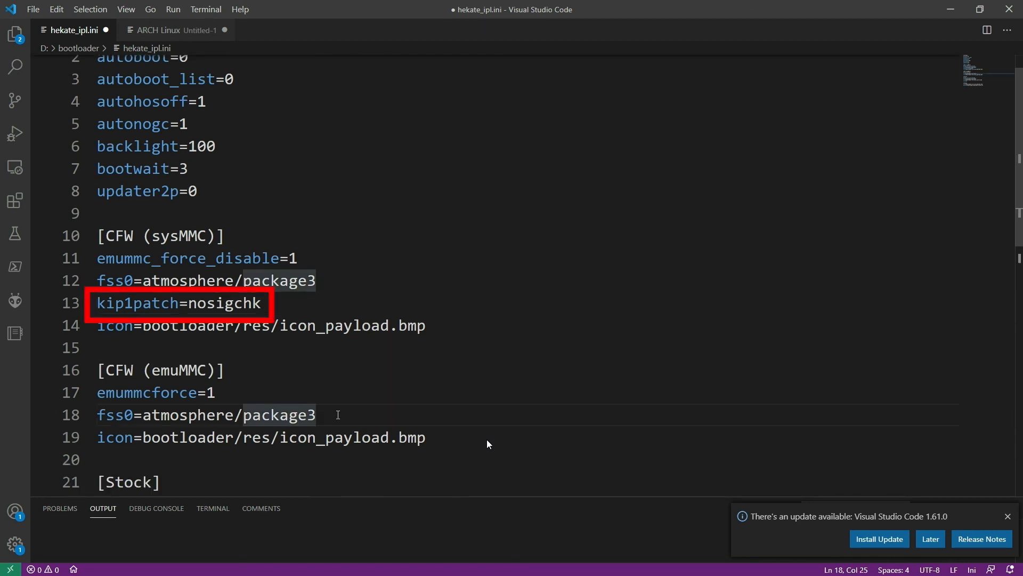
Step: Insert kip1patch=nosigchk after the emuMMC fss0 line and save with Ctrl+S
{"action": "key", "text": "Enter"}
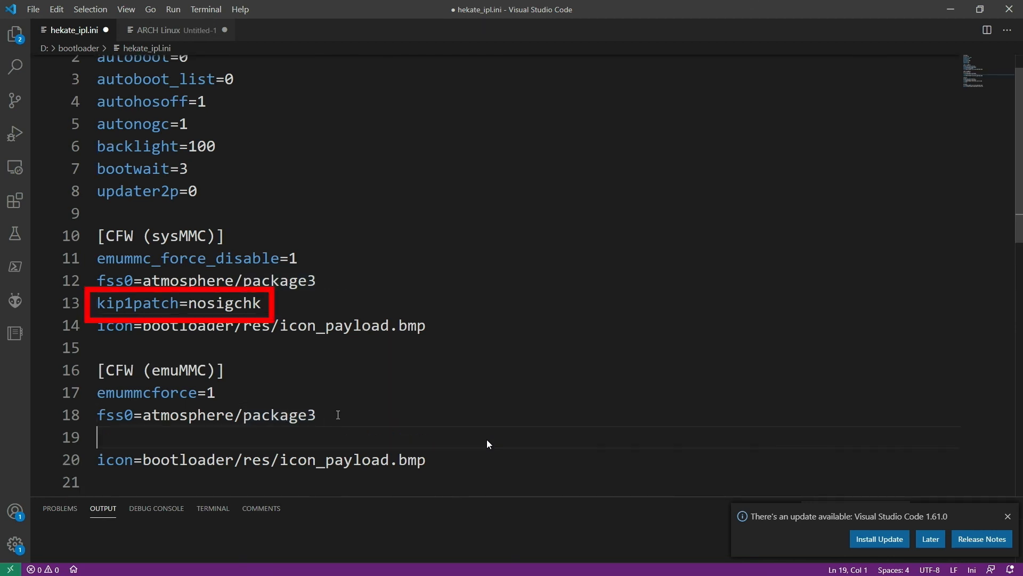
{"action": "type", "text": "kip1patch=nosigchk"}
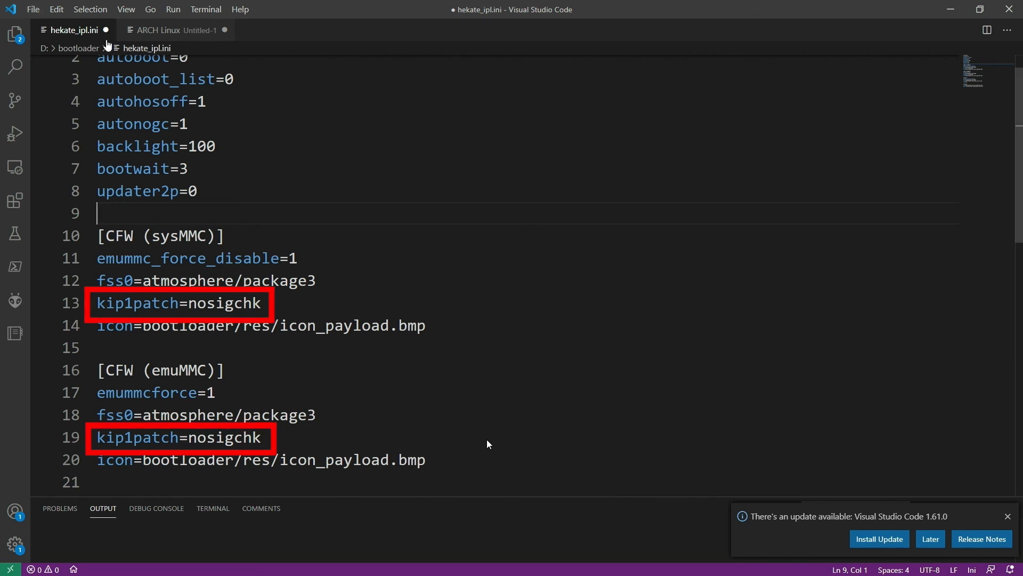
{"action": "left_click", "coordinate": [32, 10]}
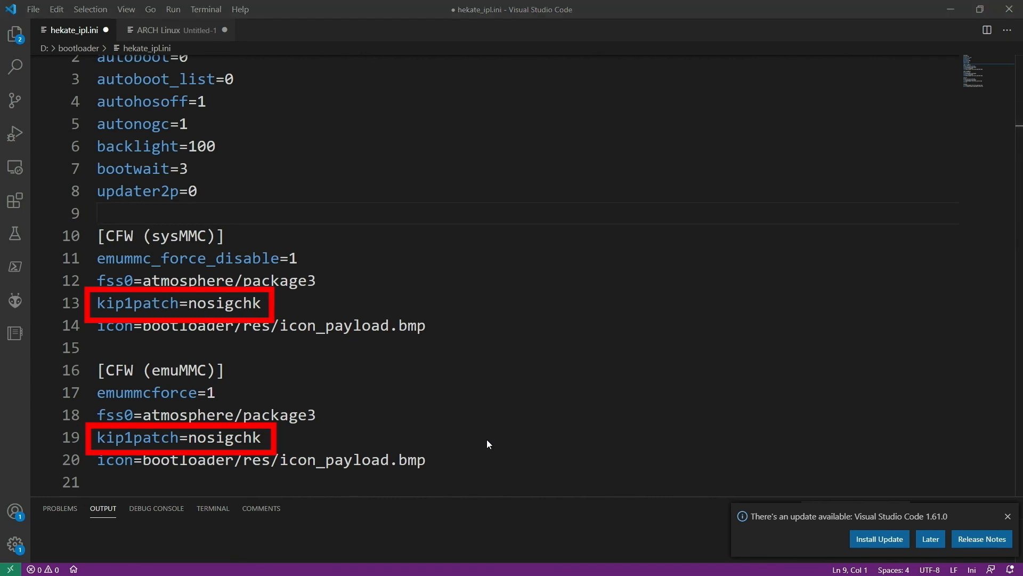
{"action": "key", "text": "ctrl+s"}
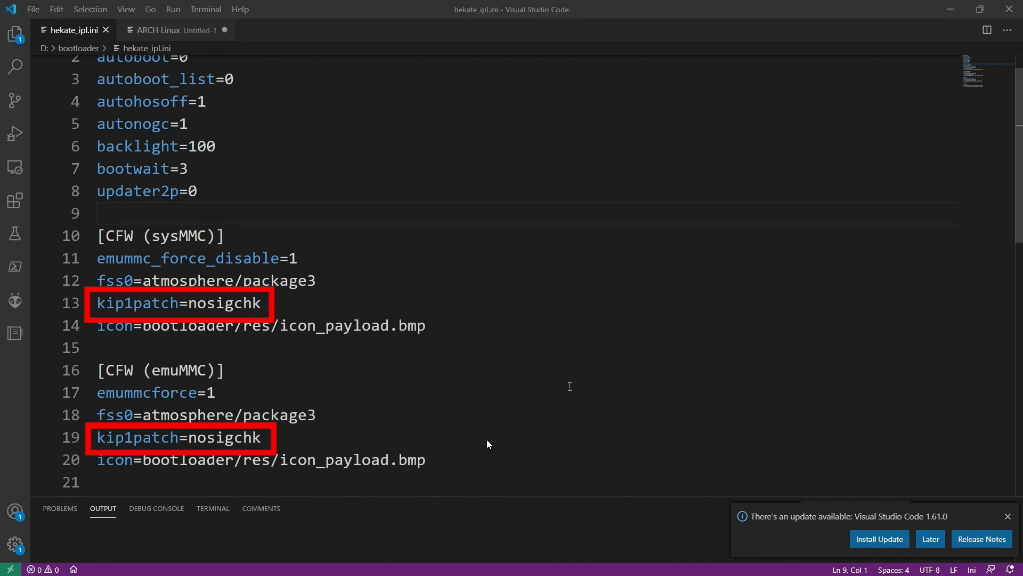